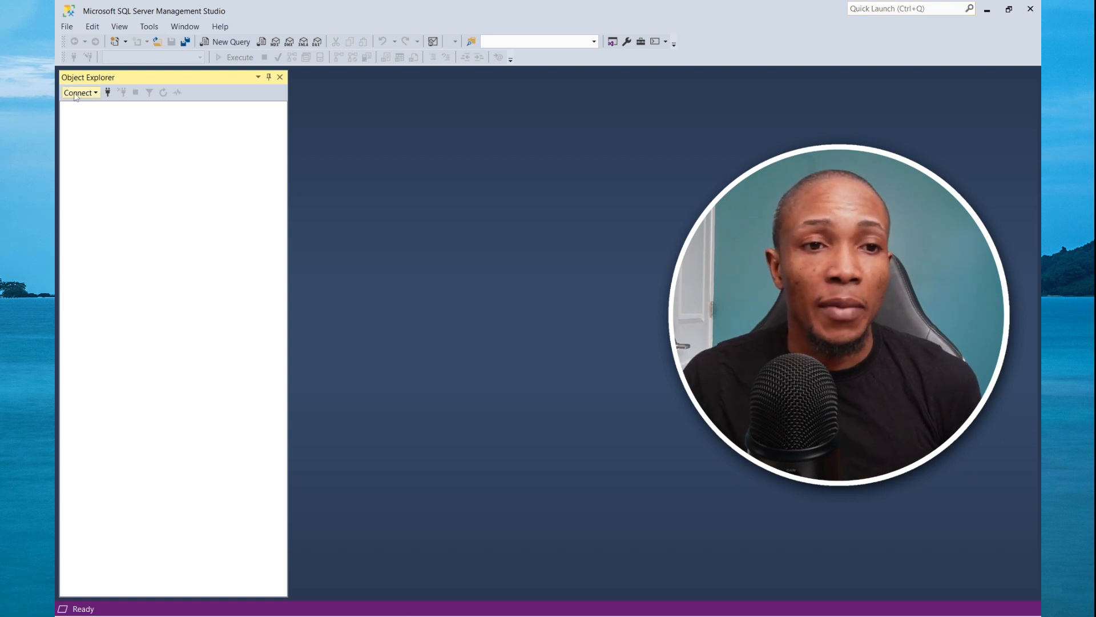
Step: Attempt a Windows-authenticated connection to the EMARJM database engine from Object Explorer
left_click(79, 91)
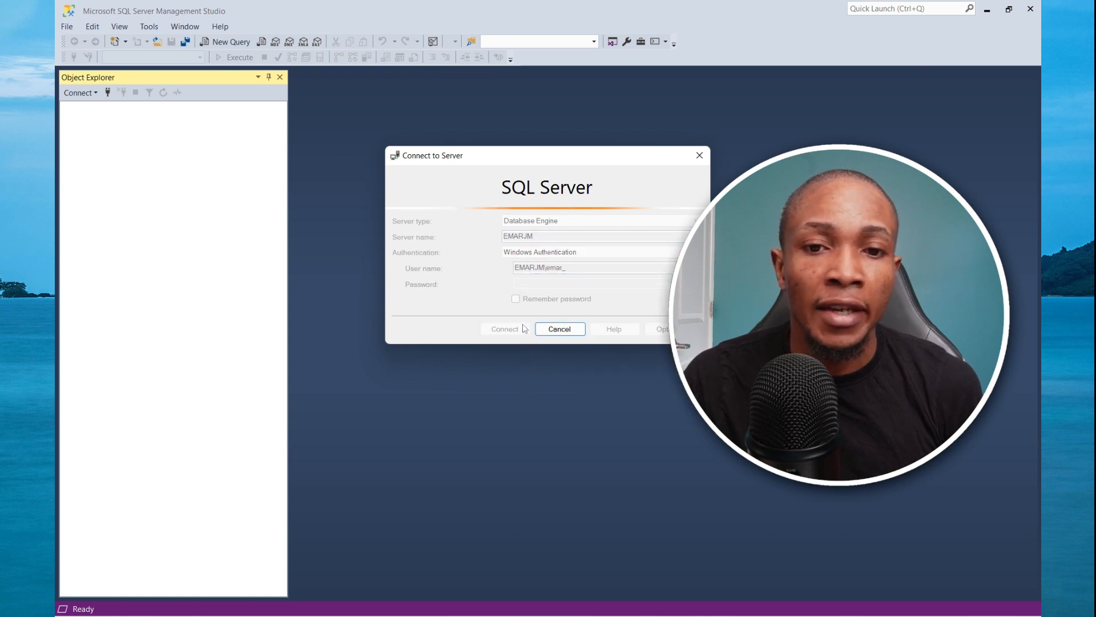
left_click(505, 329)
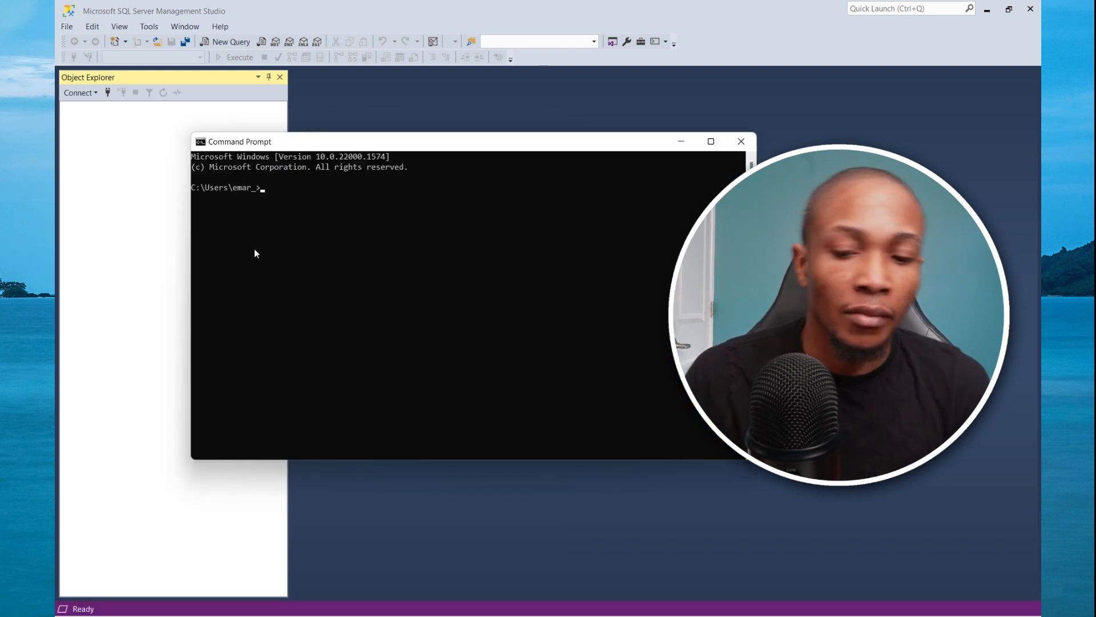
Step: Run 'ping emarjm' to check whether the host responds
type("ping")
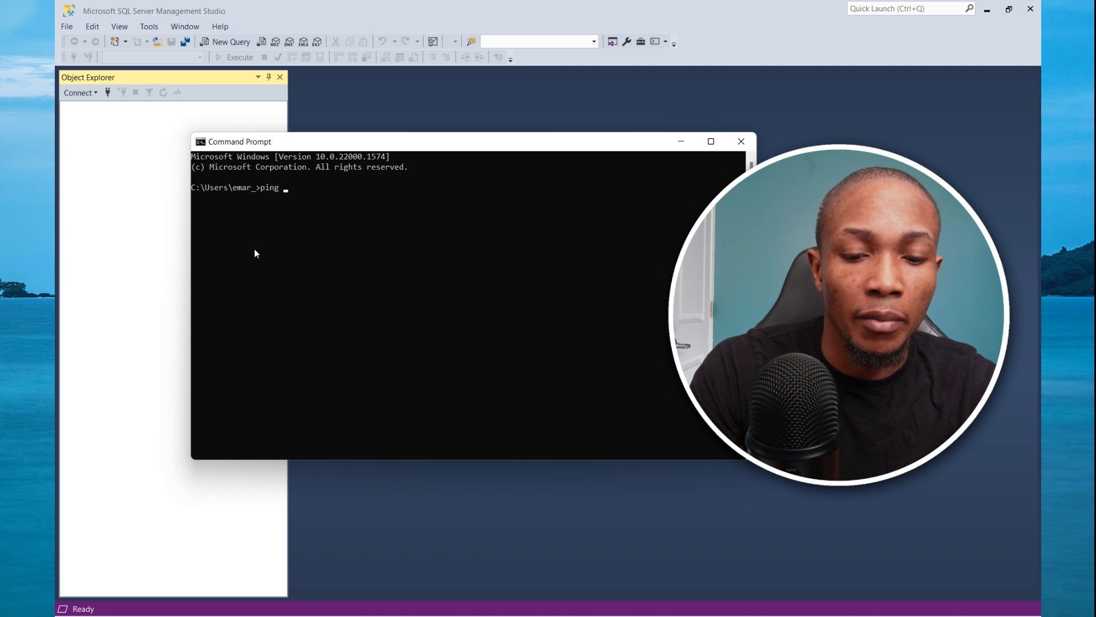
type("emarjm")
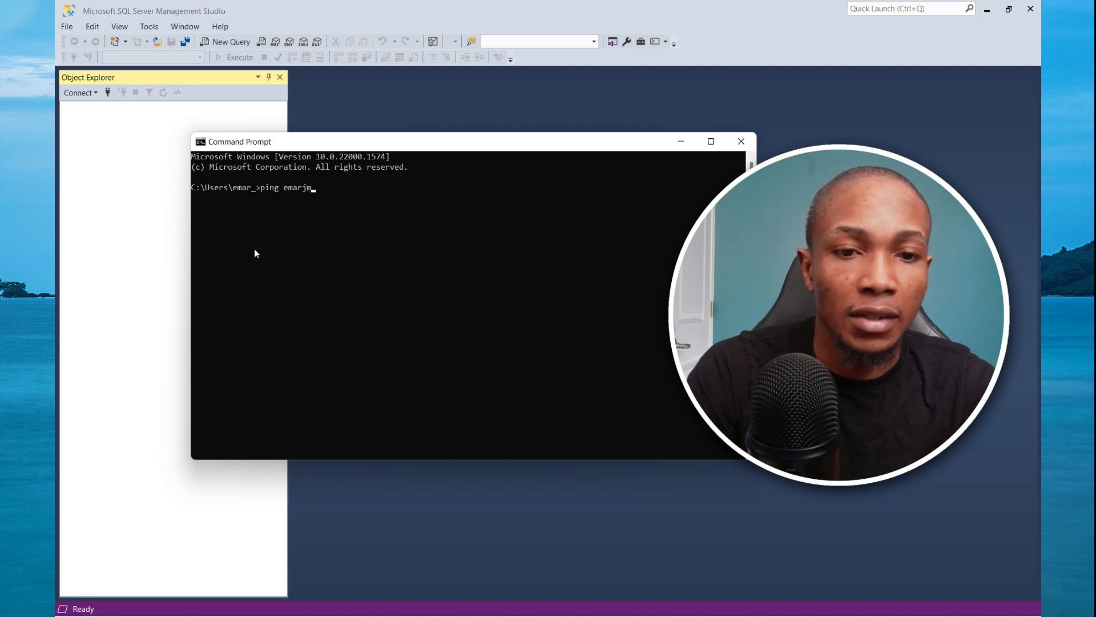
key("Enter")
type("seri")
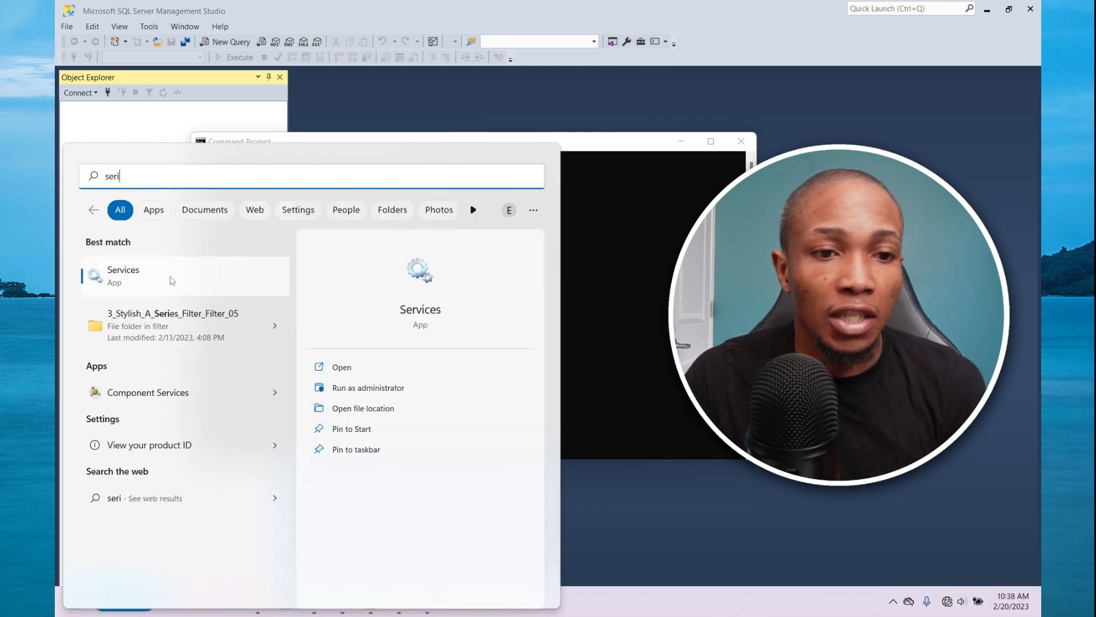
Step: Find the stopped SQL Server (MSSQLSERVER) service in Services and bring up its actions
left_click(124, 275)
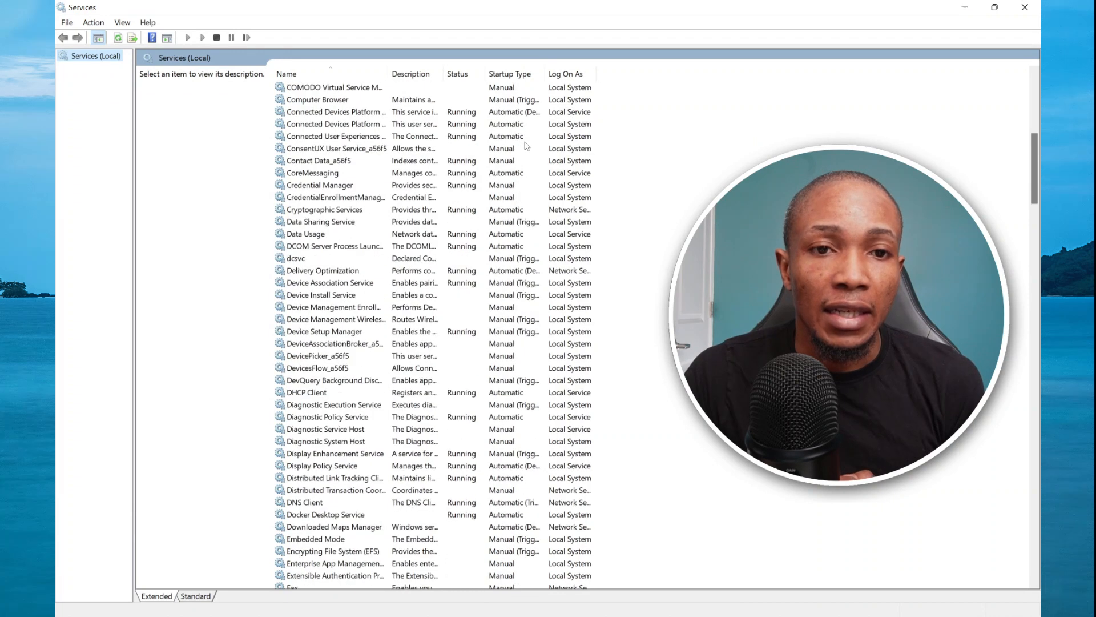
scroll("down", 3)
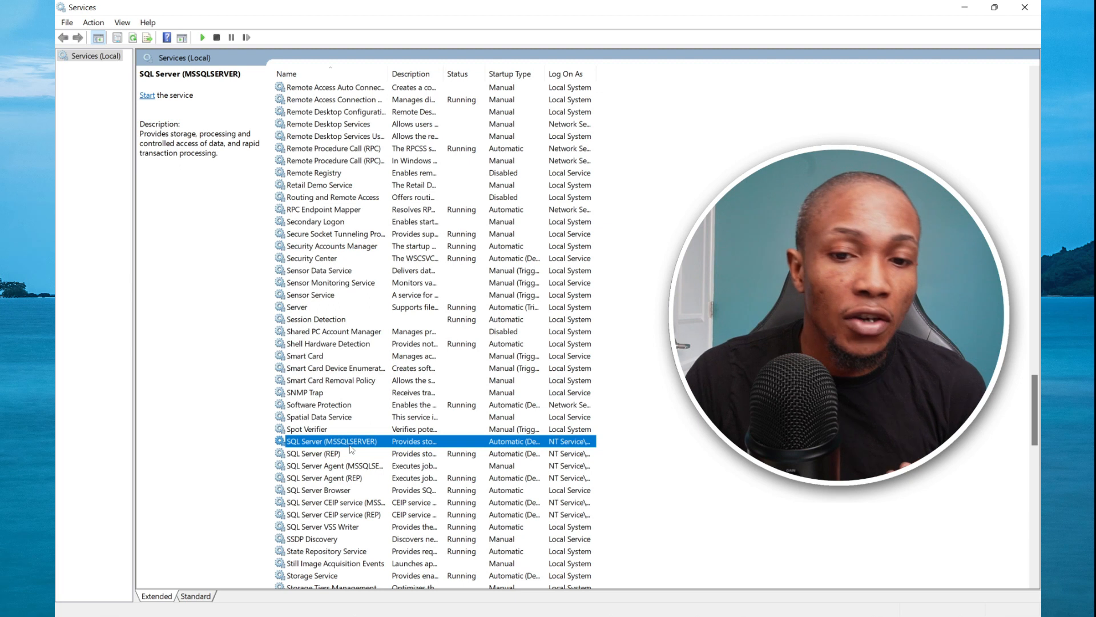
right_click(352, 441)
type("sql")
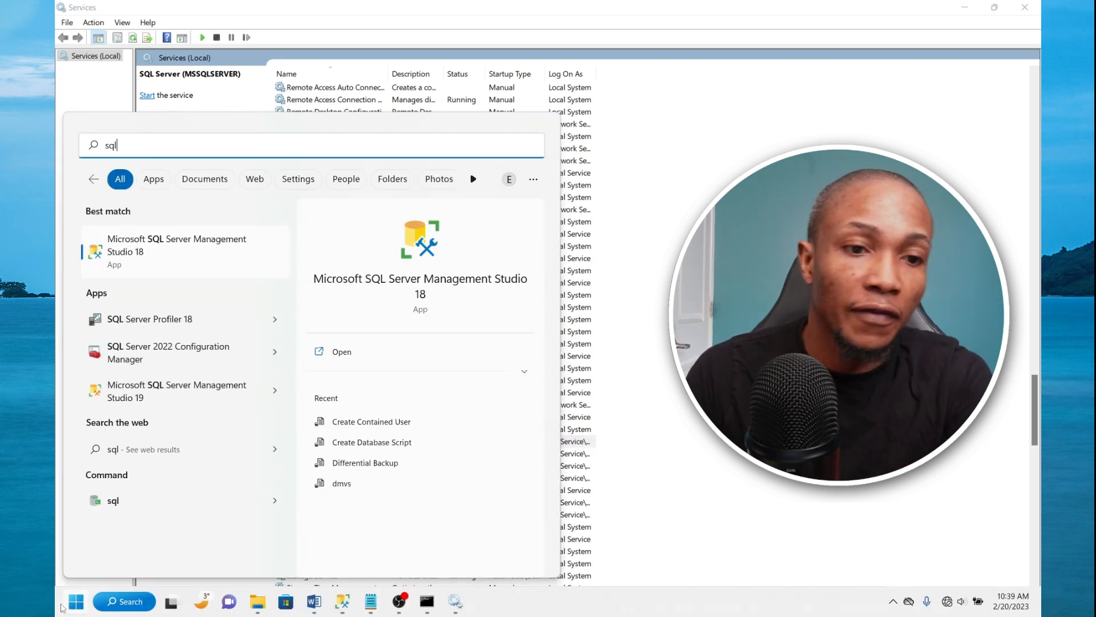
Step: Start the stopped SQL Server (MSSQLSERVER) service from SQL Server Configuration Manager
left_click(168, 352)
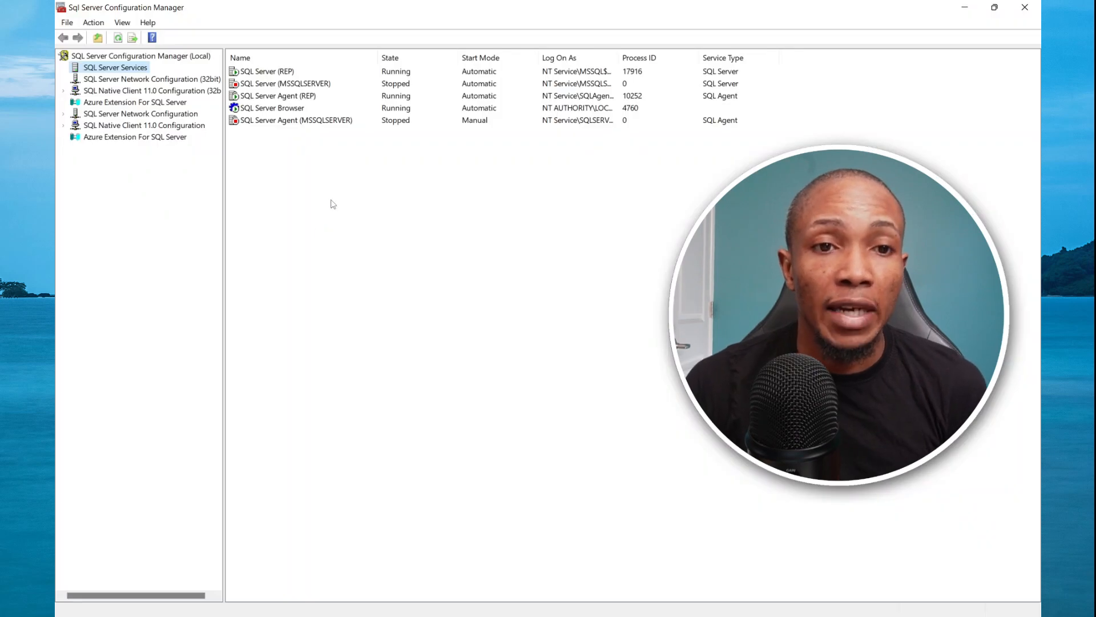
left_click(292, 83)
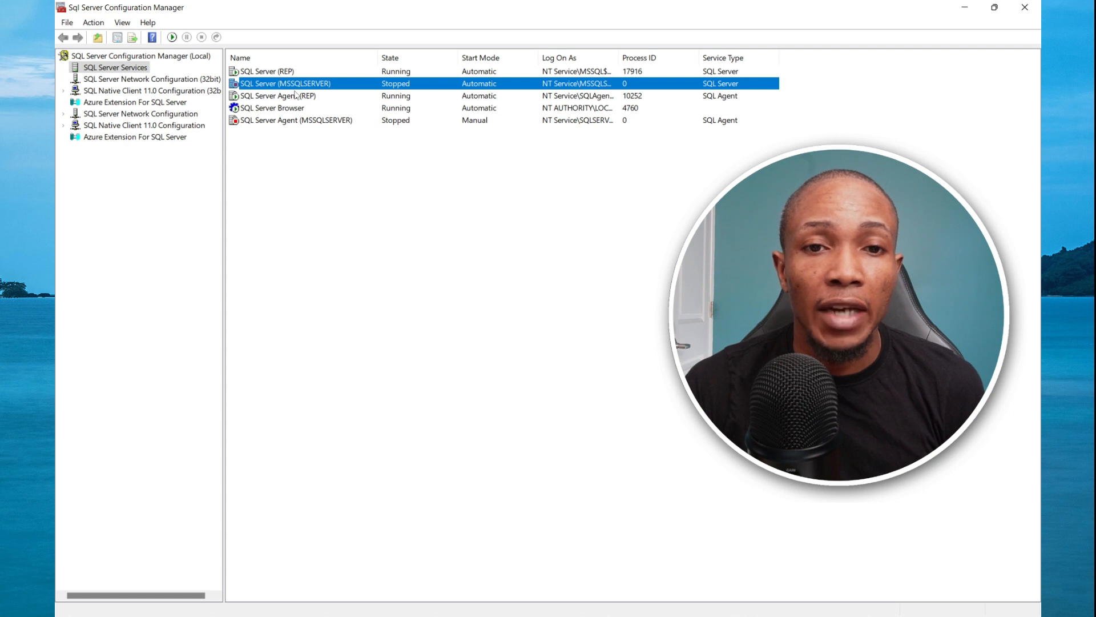
right_click(298, 83)
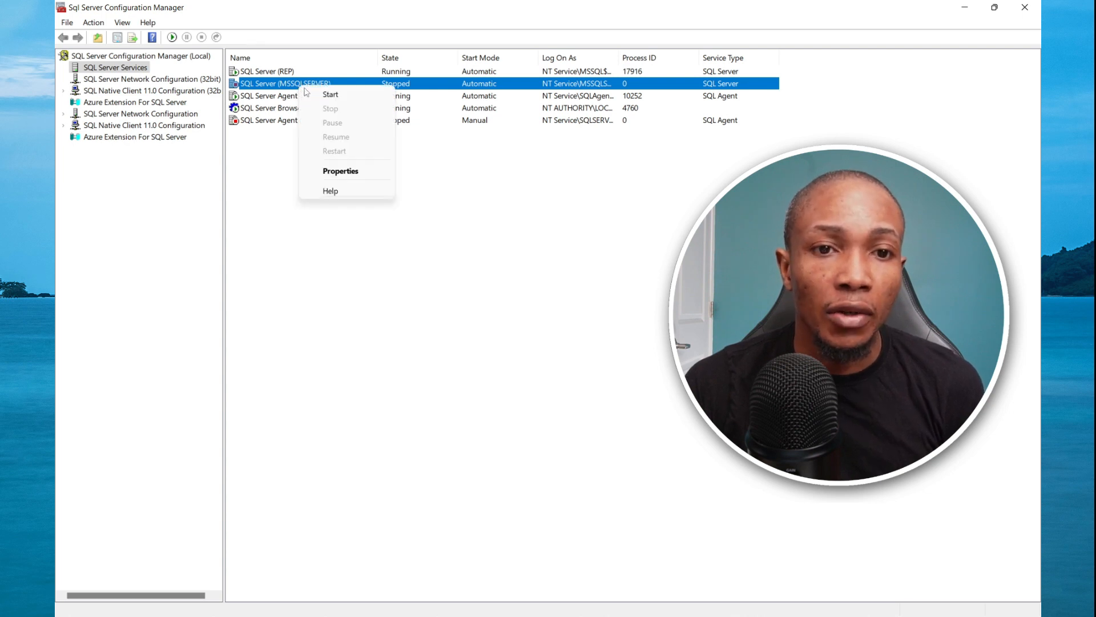
left_click(330, 93)
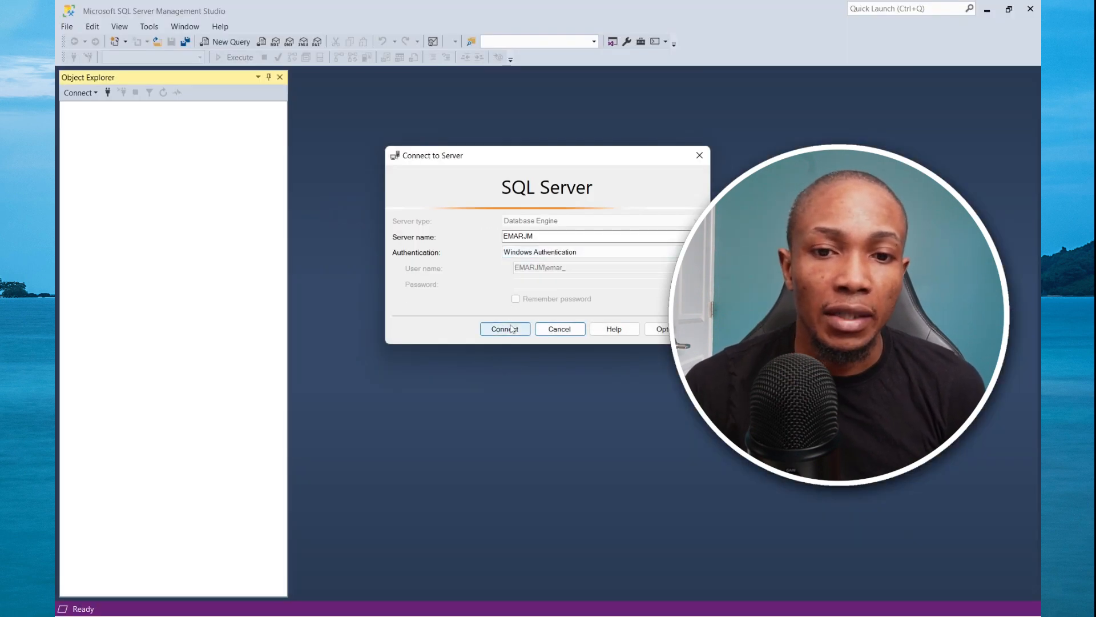
Step: Connect Object Explorer to the EMARJM server instance
left_click(505, 329)
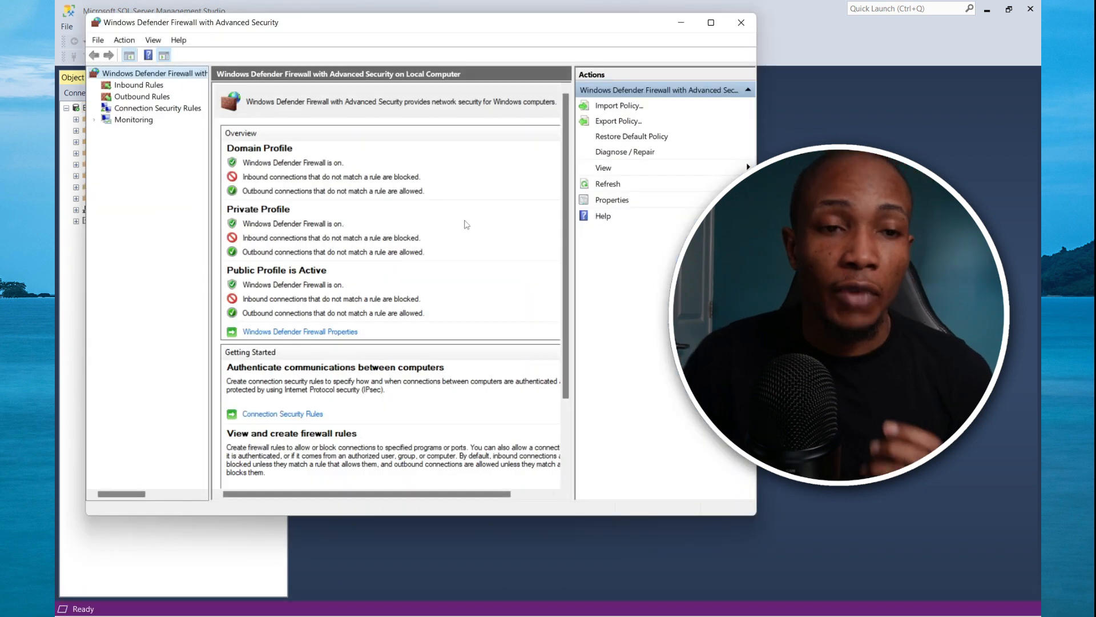
Step: Create a new inbound port rule for TCP with specific local port 1433
left_click(137, 85)
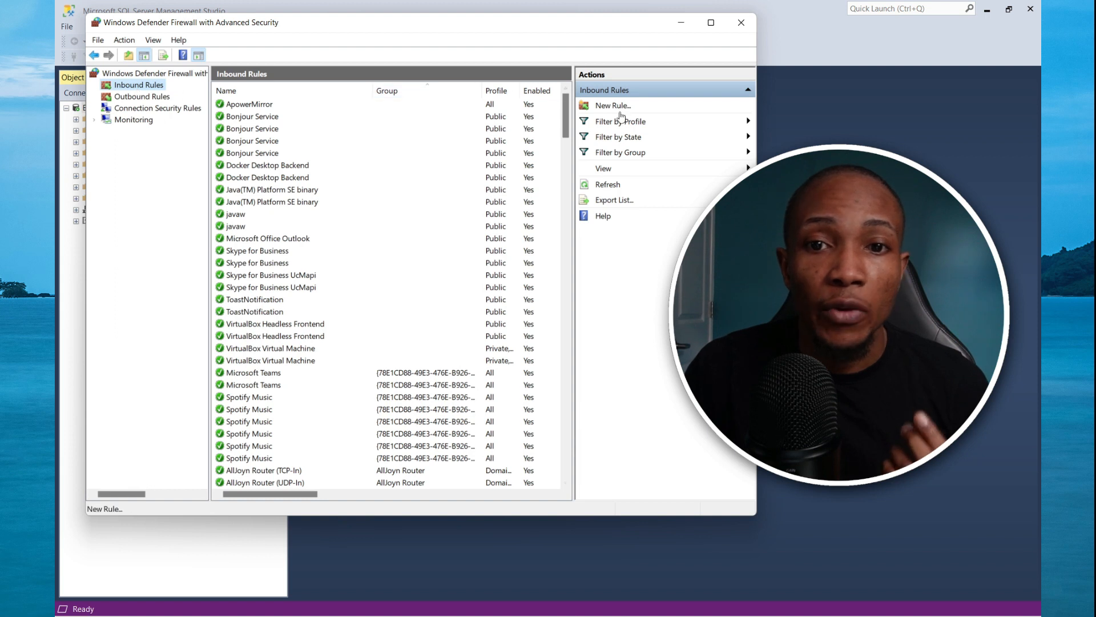
left_click(612, 106)
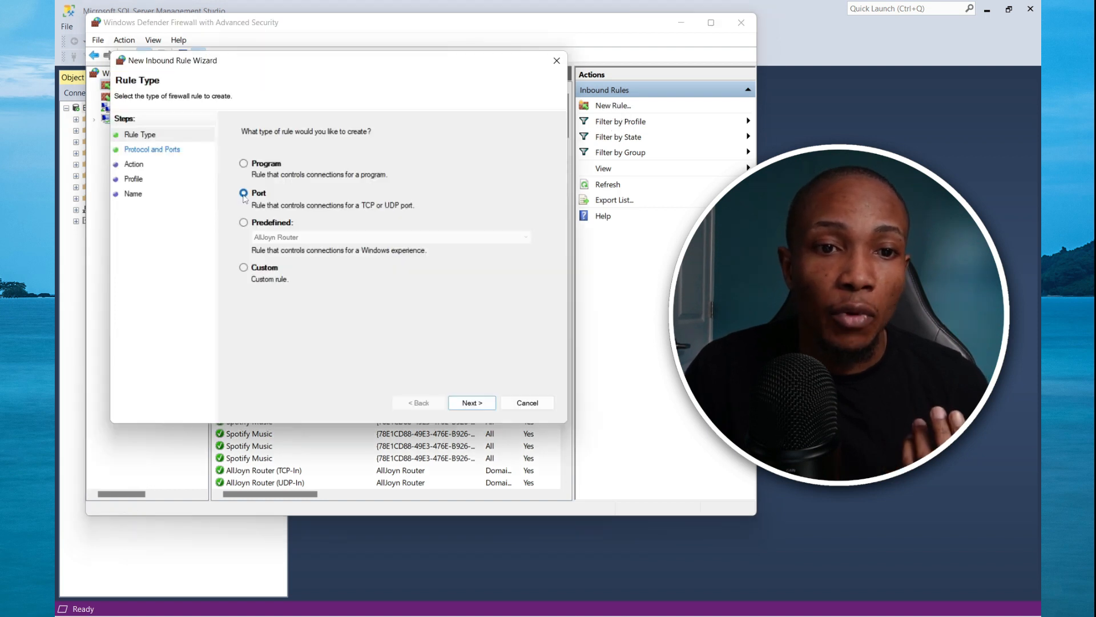
left_click(472, 402)
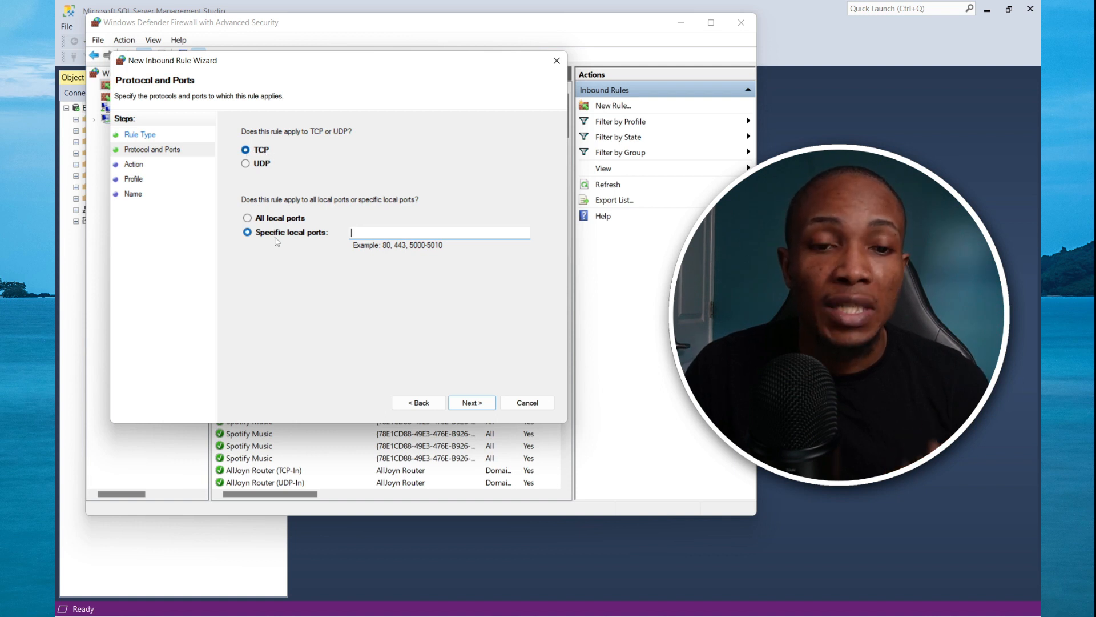
type("1")
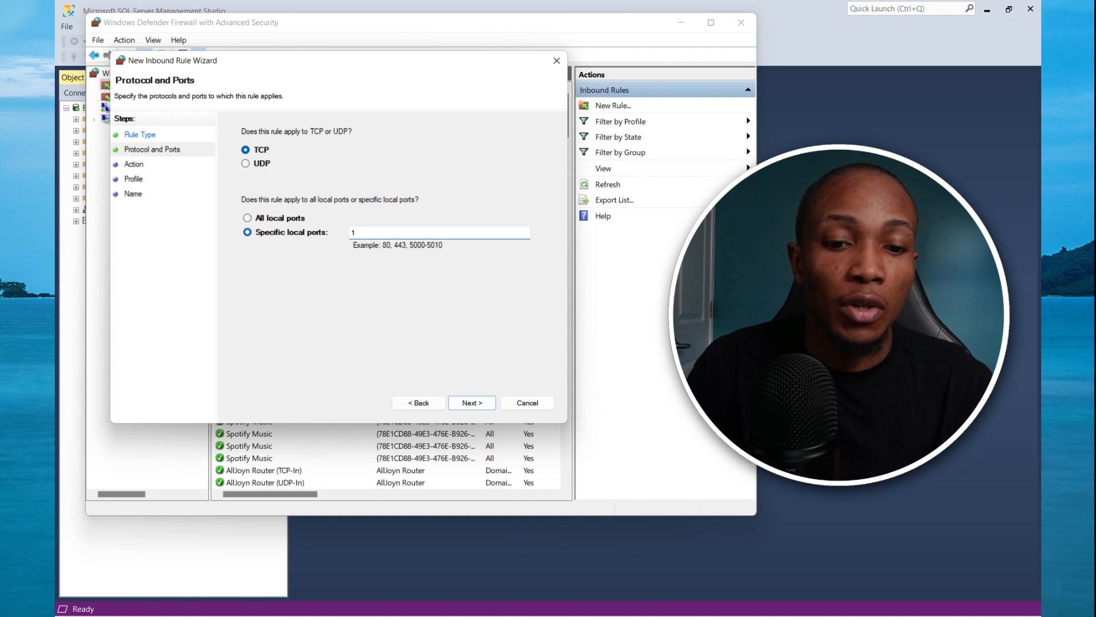
type("423")
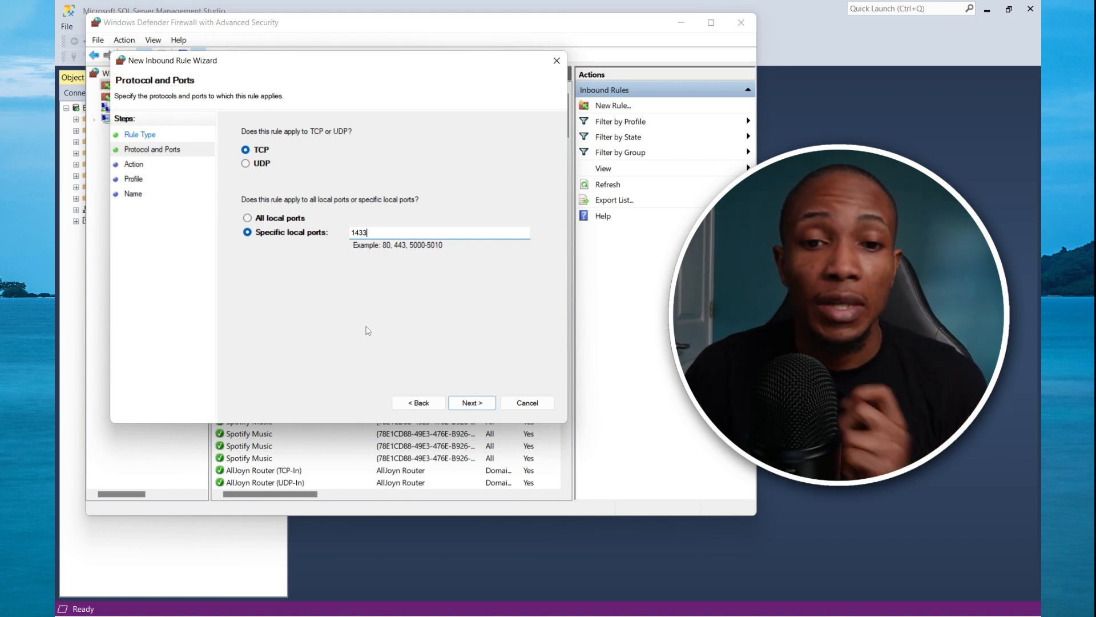
Step: Allow the connection on Domain, Private and Public profiles, name the rule SQL and finish it
left_click(472, 402)
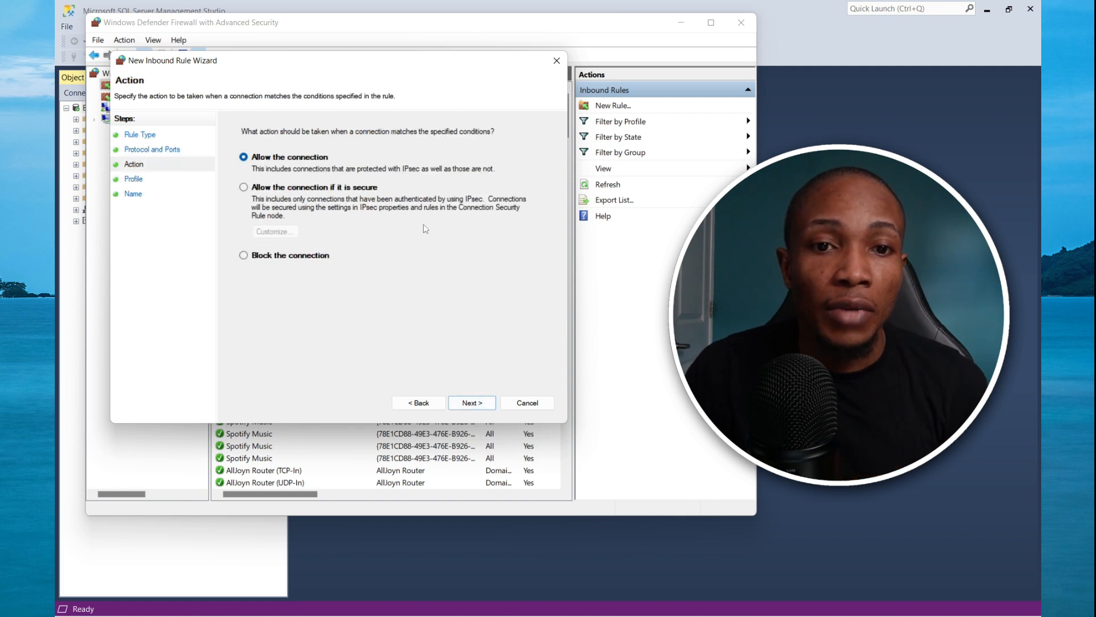
left_click(472, 402)
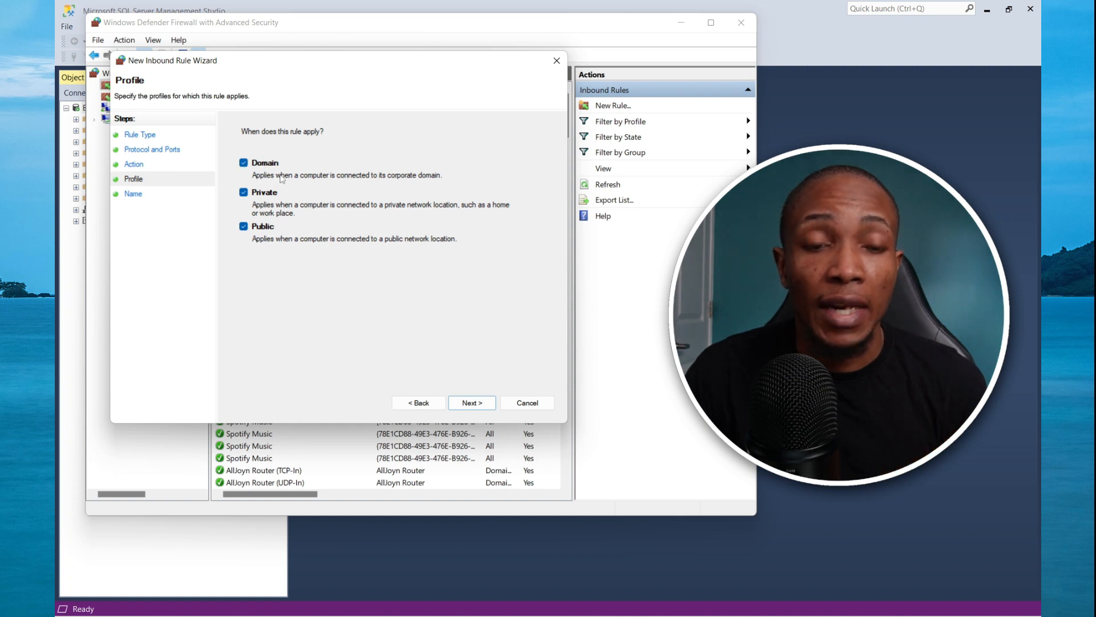
mouse_move(468, 217)
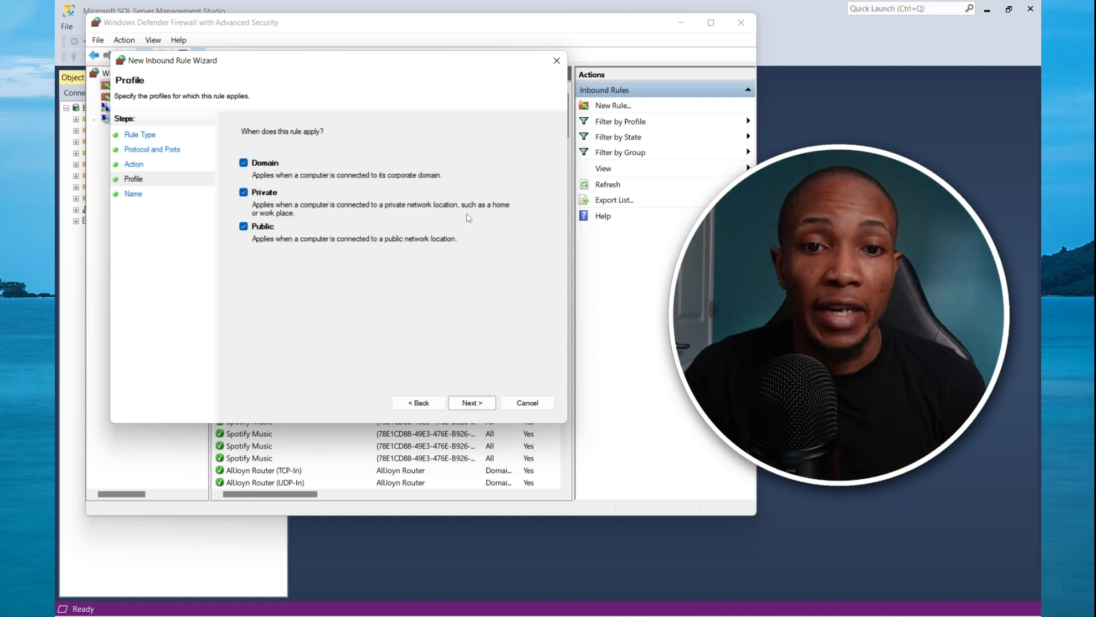
mouse_move(427, 243)
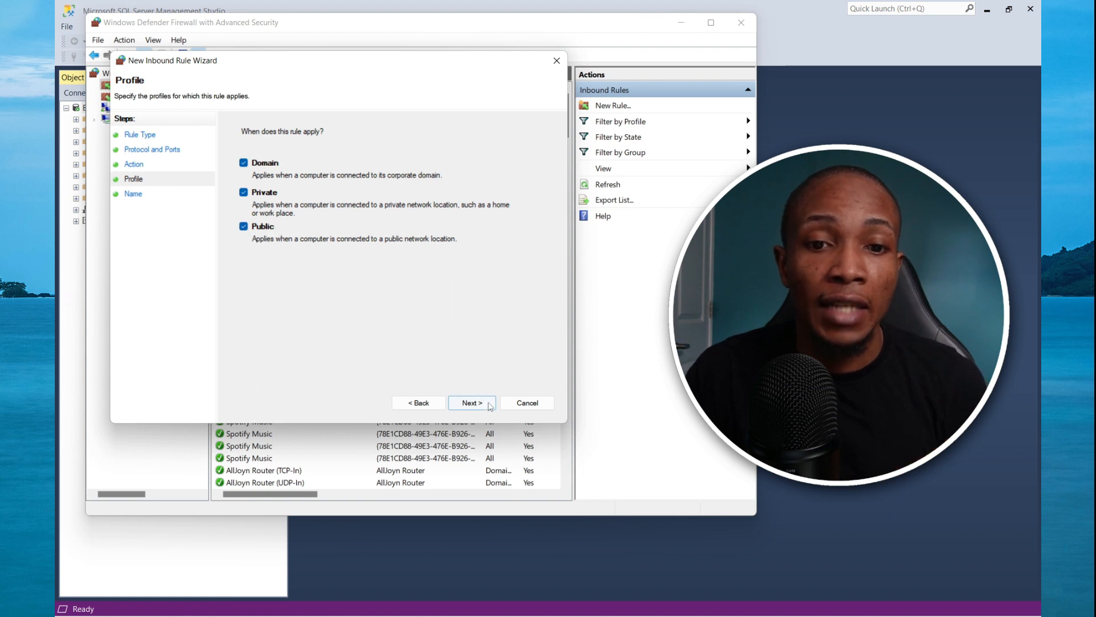
left_click(472, 402)
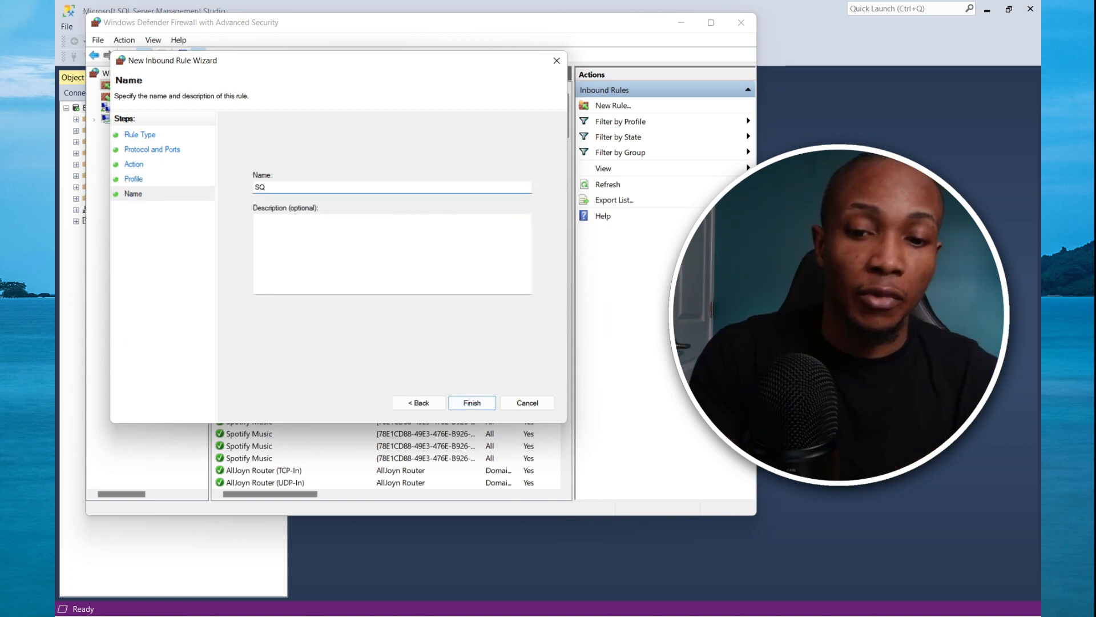
type("L")
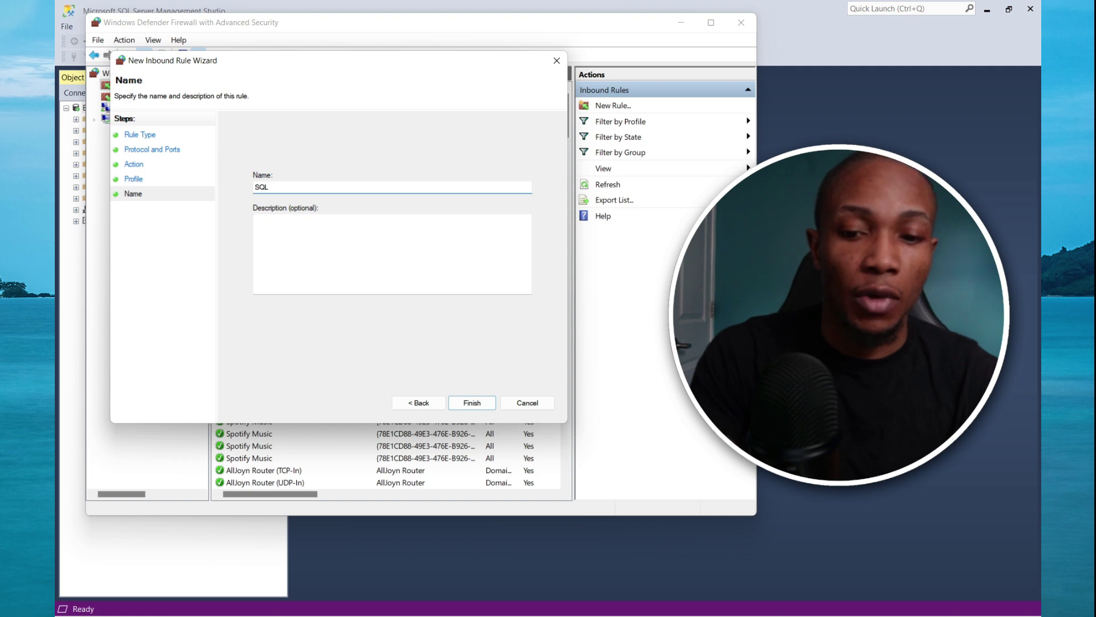
left_click(472, 401)
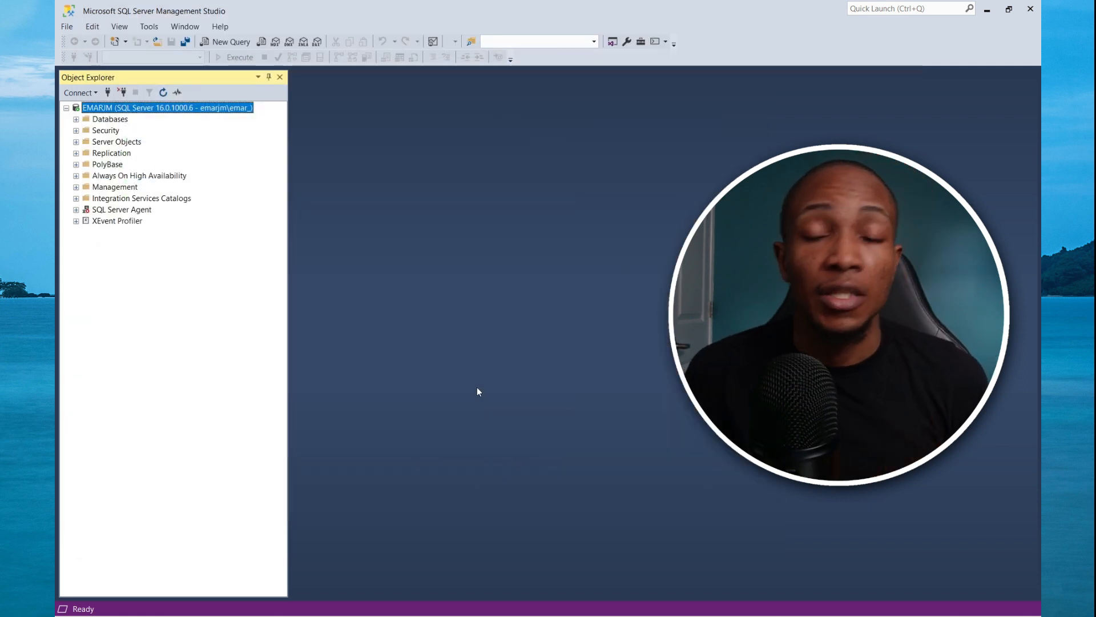